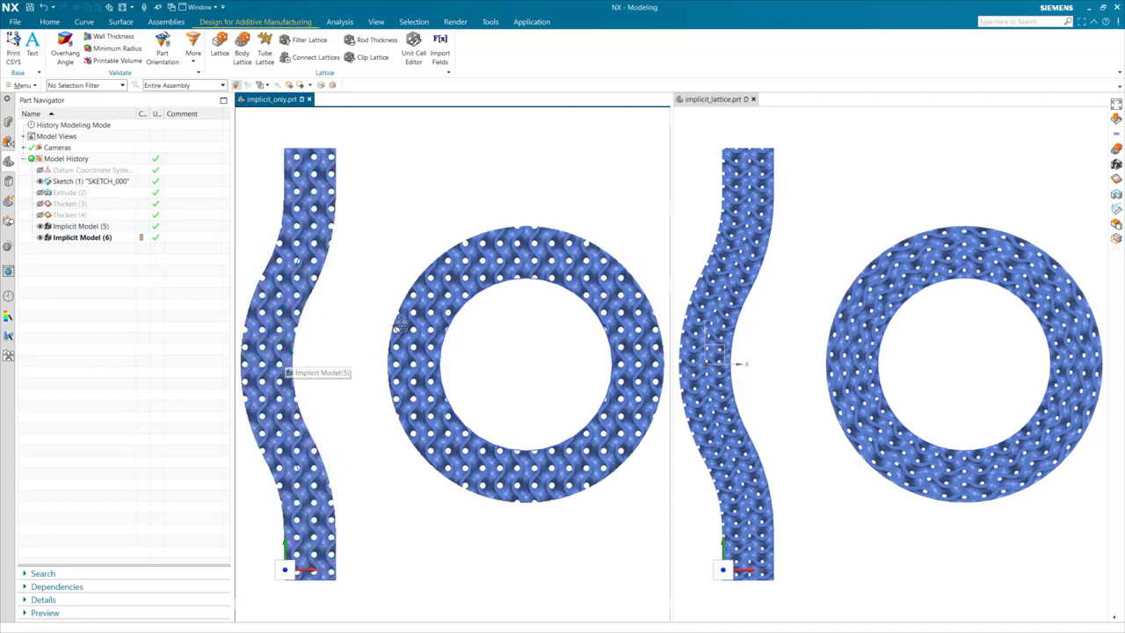
Inspect the gyroid feature's settings in the first implicit model without changing them.
left_click(524, 364)
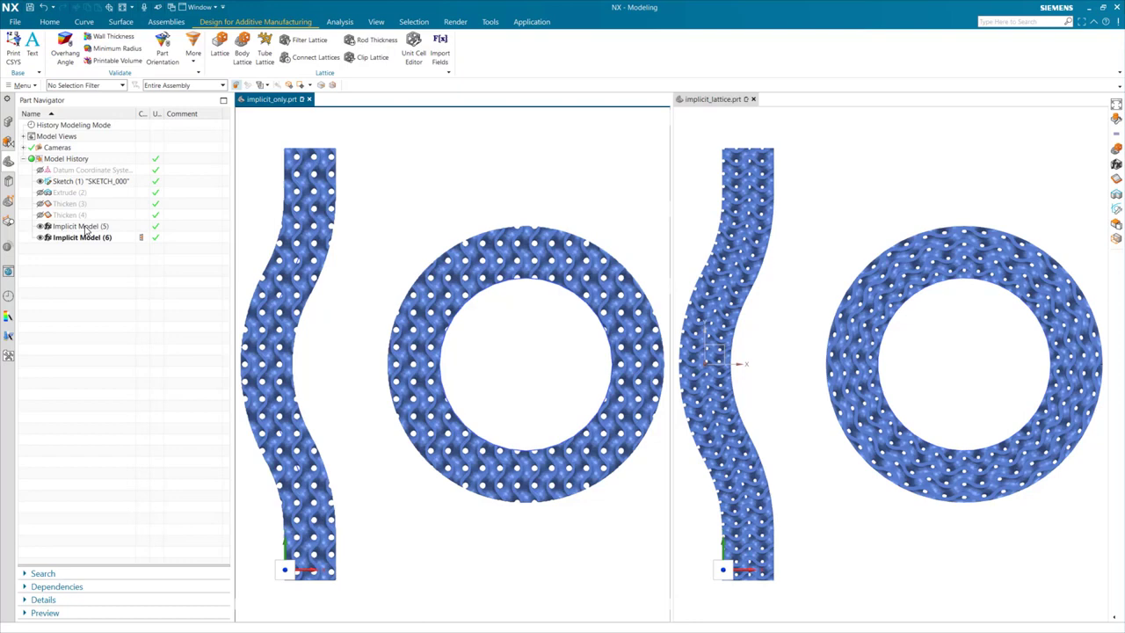
double_click(81, 225)
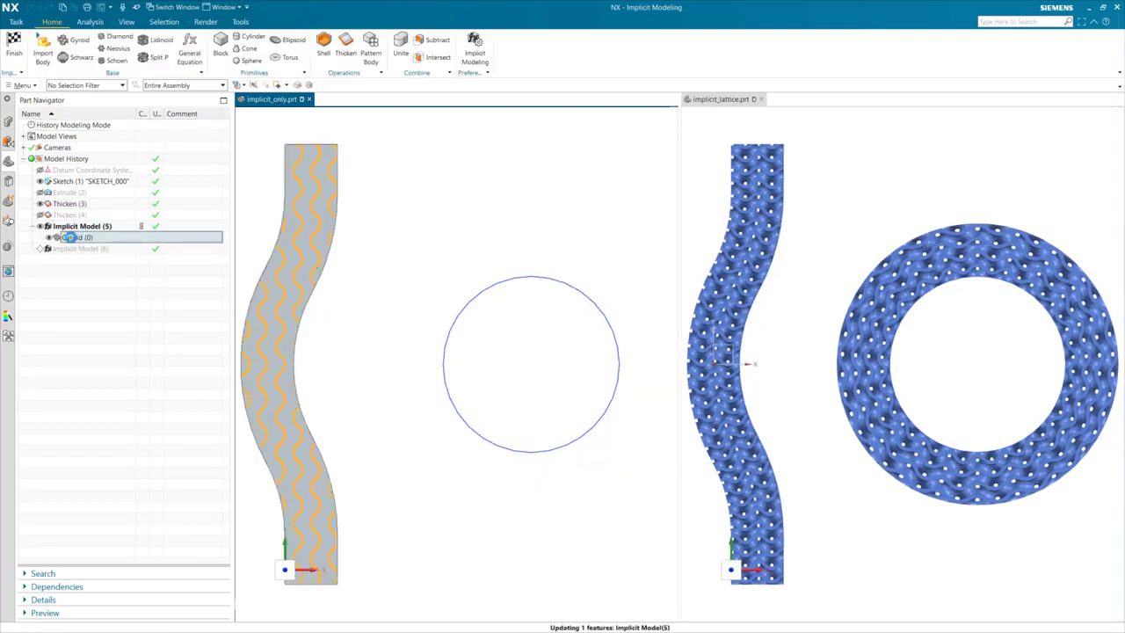
double_click(78, 237)
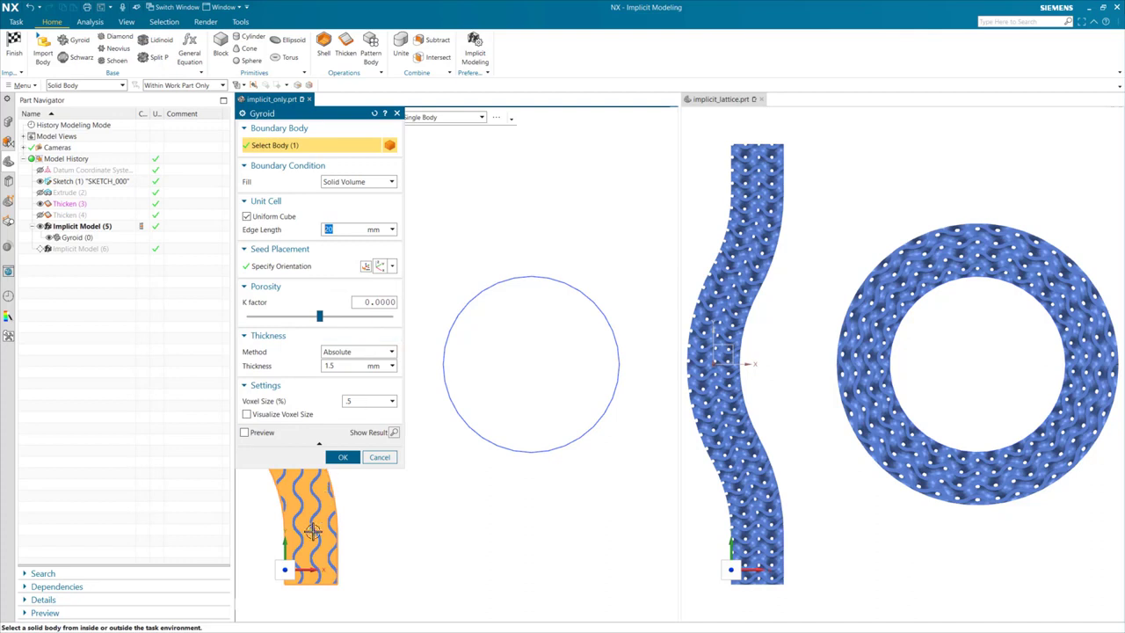
mouse_move(276, 492)
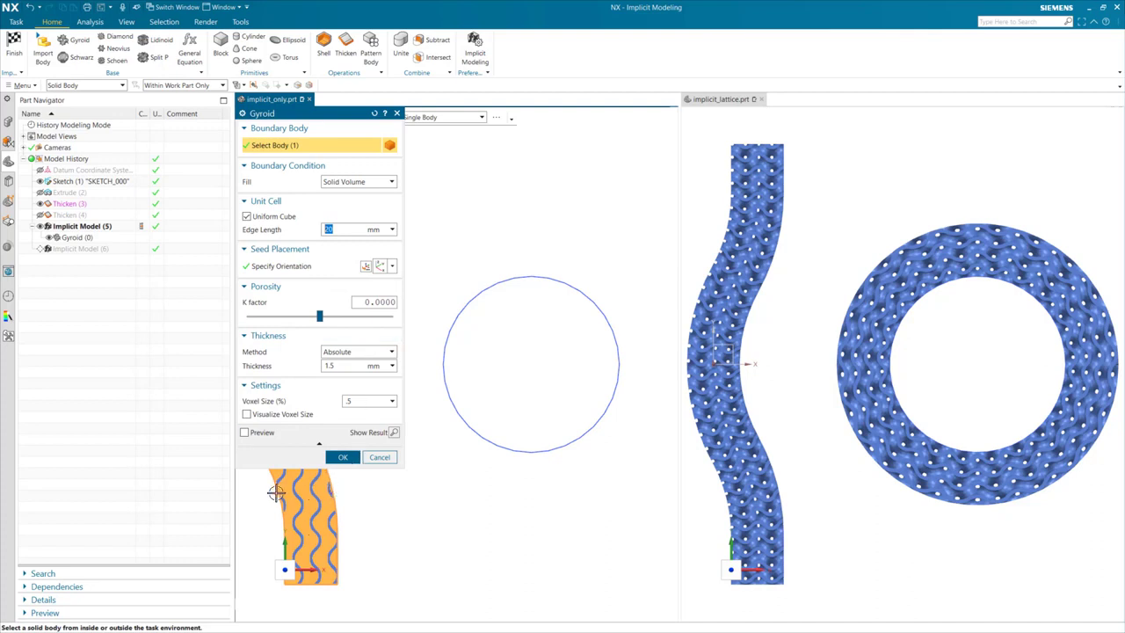
left_click(343, 457)
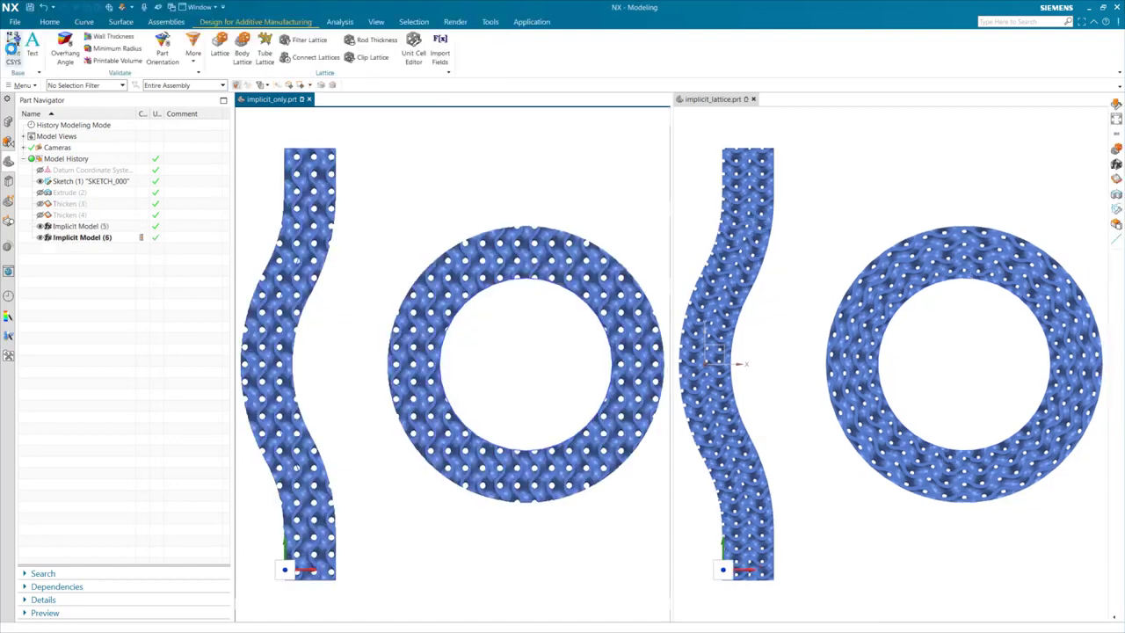
Make the body-lattice part the work part and bring up its named expressions.
left_click(712, 98)
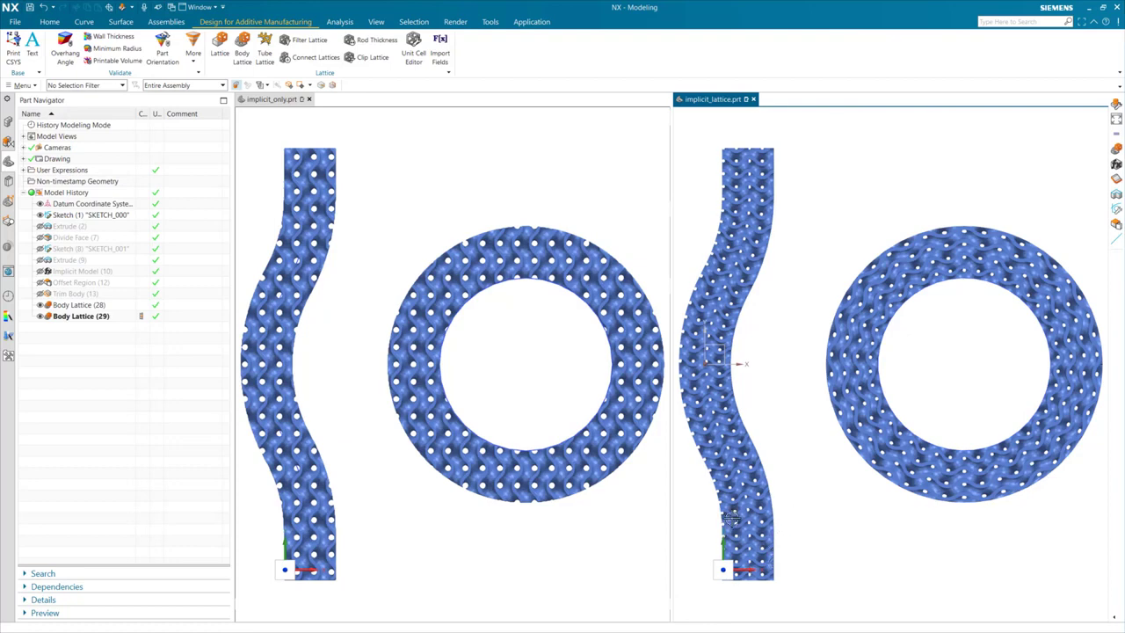
left_click(738, 413)
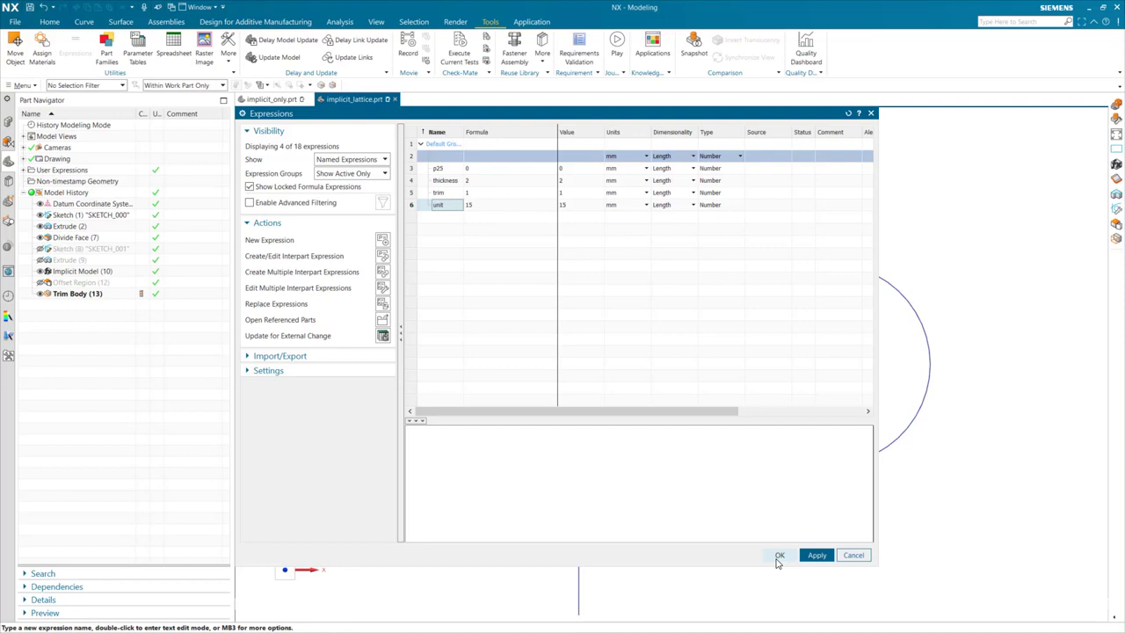
Close the Expressions list after checking p25, thickness, trim and unit = 15.
left_click(781, 555)
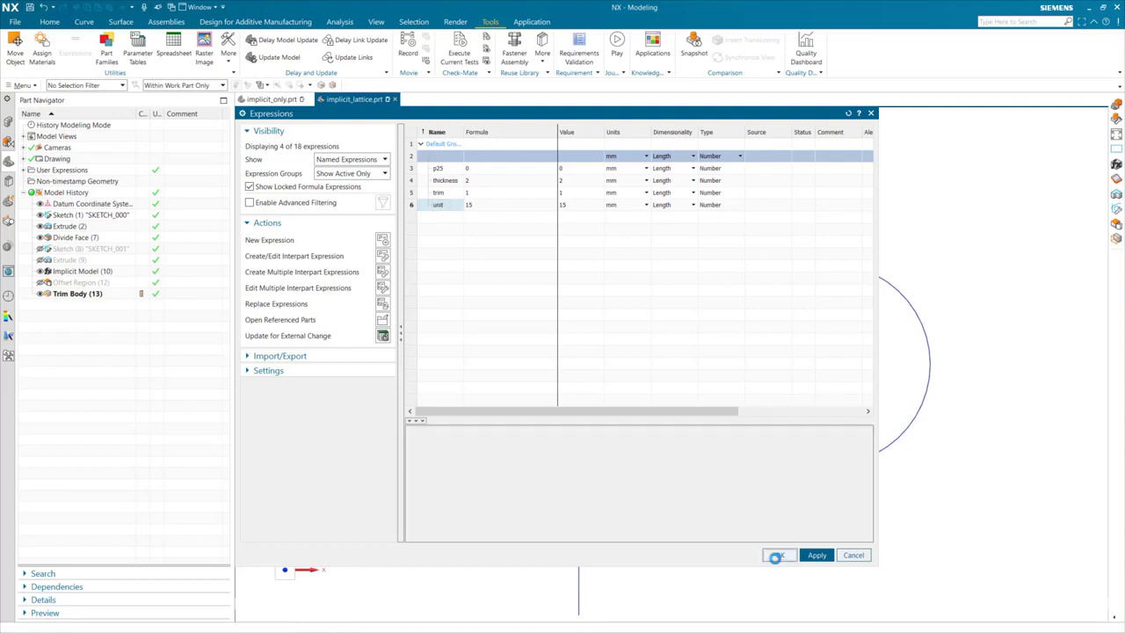
left_click(777, 556)
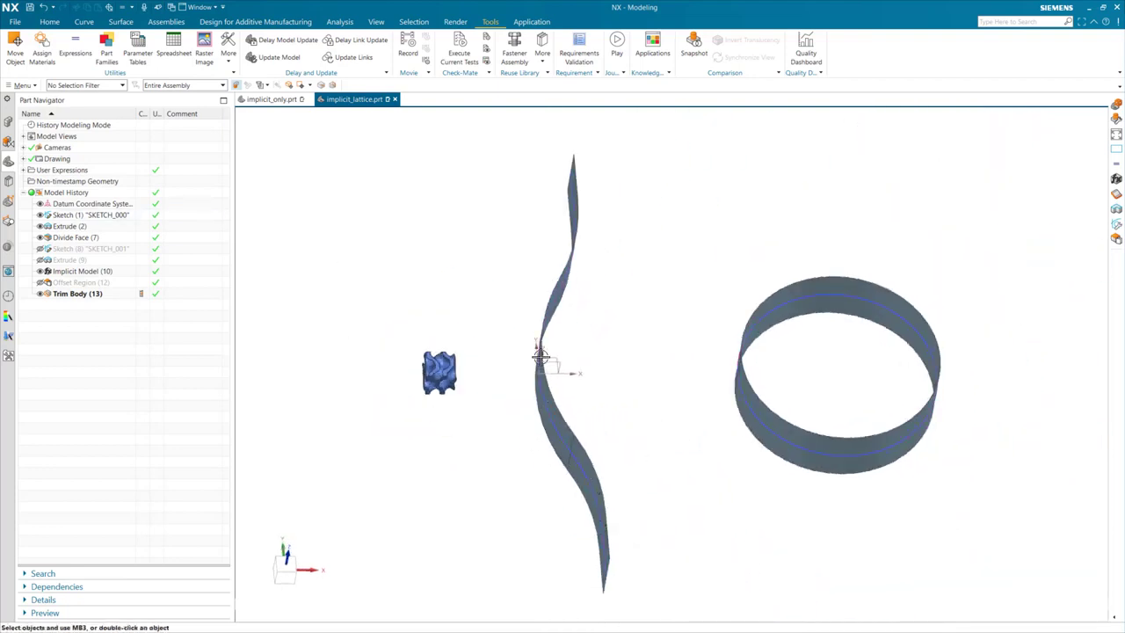
Start a Body Lattice from the additive manufacturing commands and set its type to Unit Conformal.
left_click(50, 21)
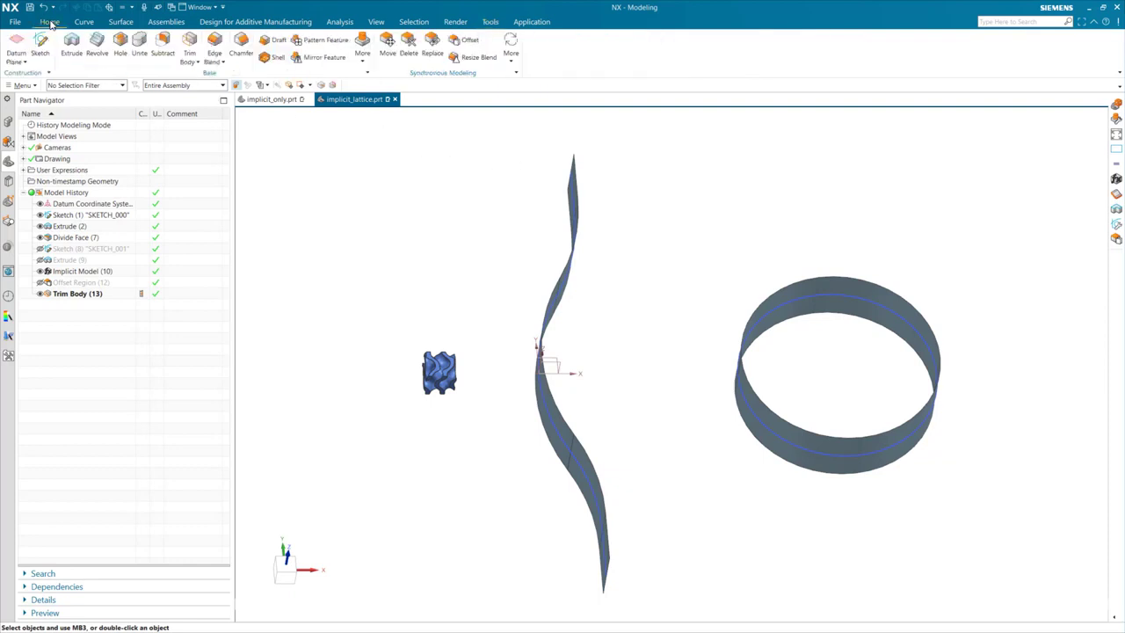
left_click(255, 21)
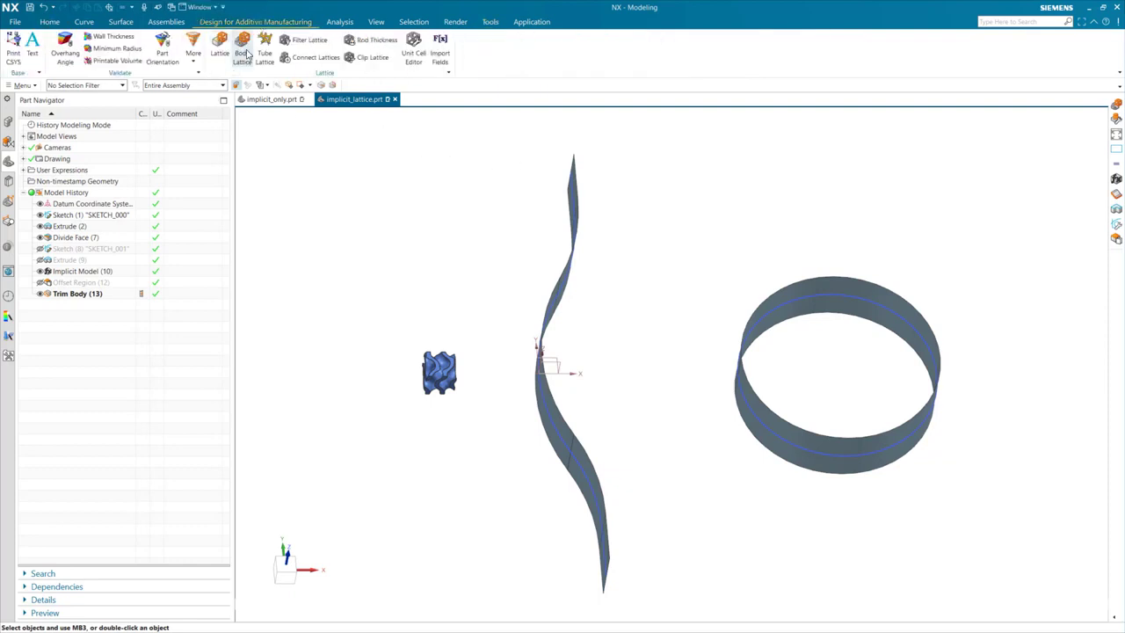
left_click(243, 49)
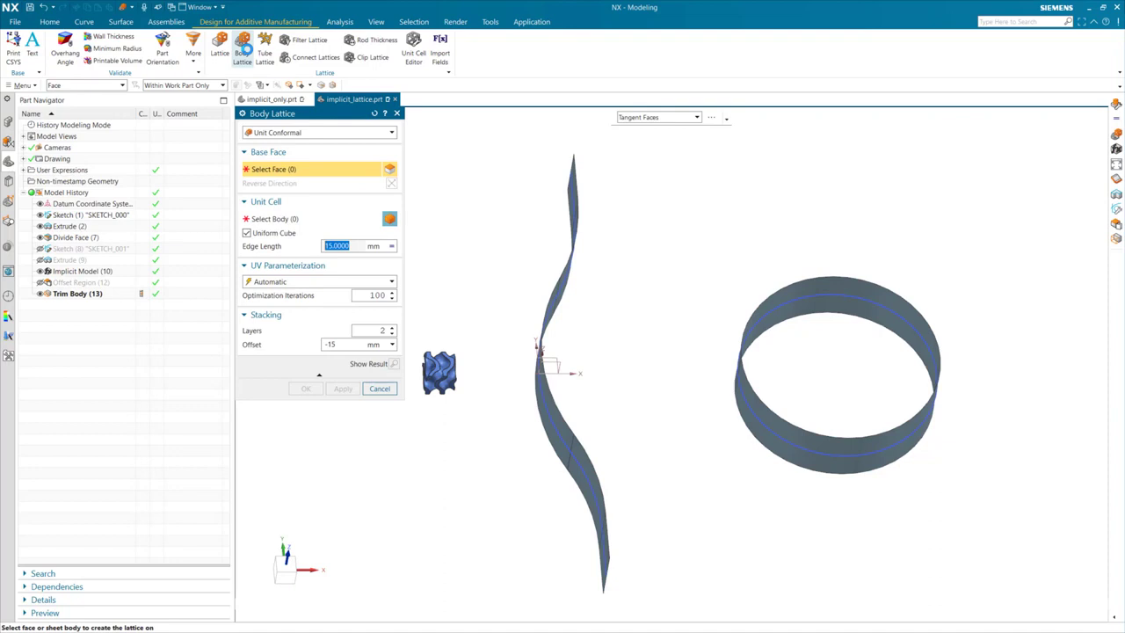
left_click(320, 132)
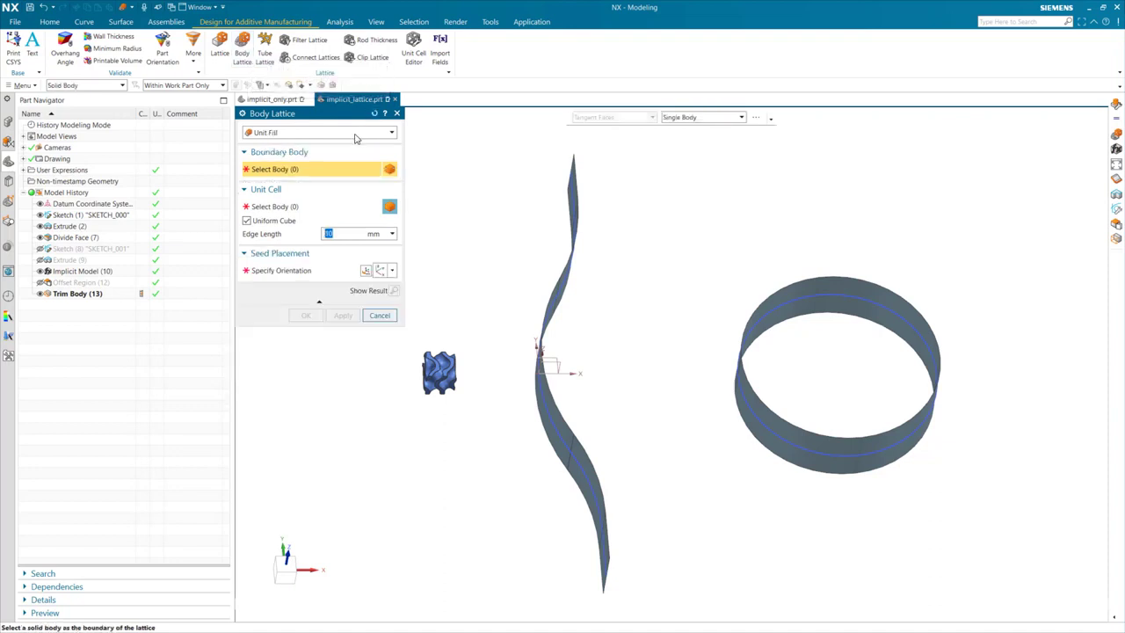
left_click(320, 132)
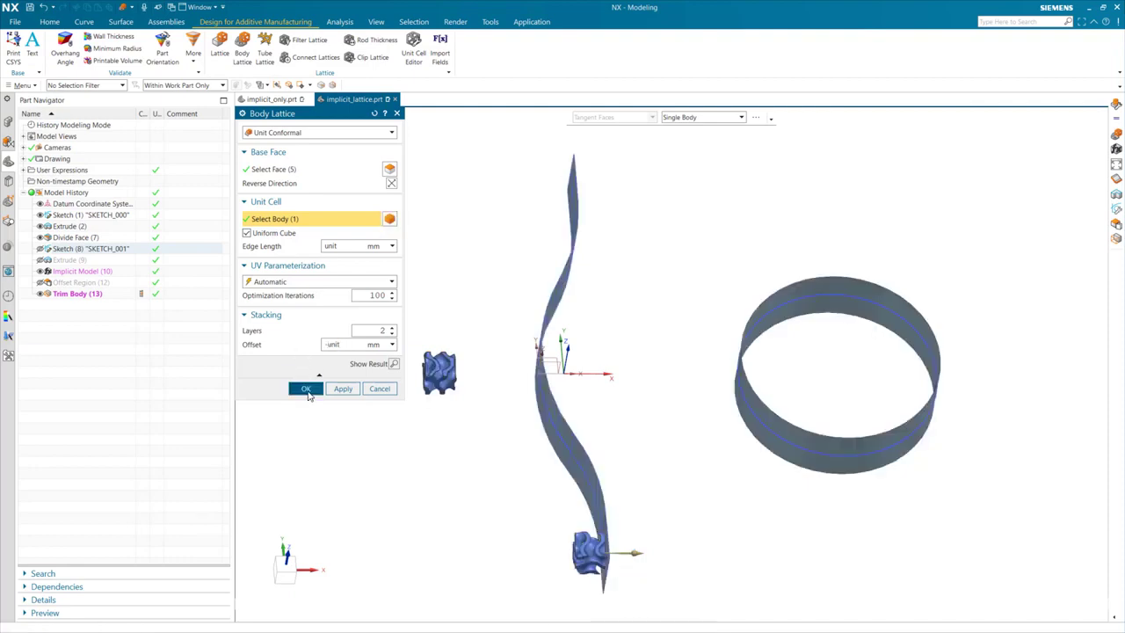
Generate the conformal lattice on the wavy strip and orbit to view strip and ring in 3D.
left_click(306, 389)
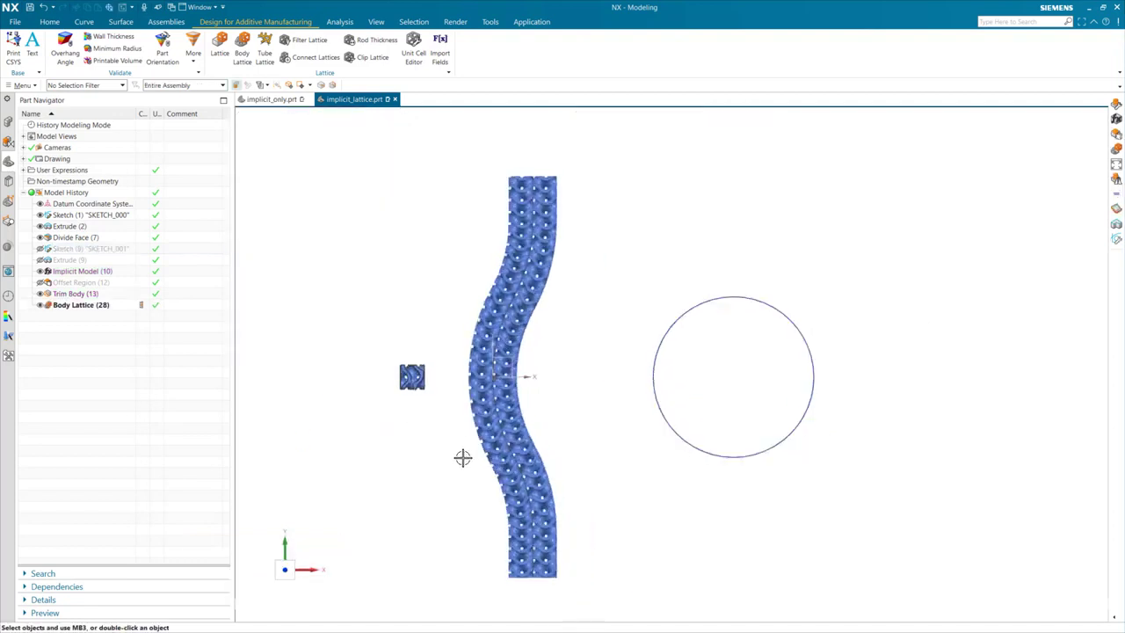
scroll("up", 3)
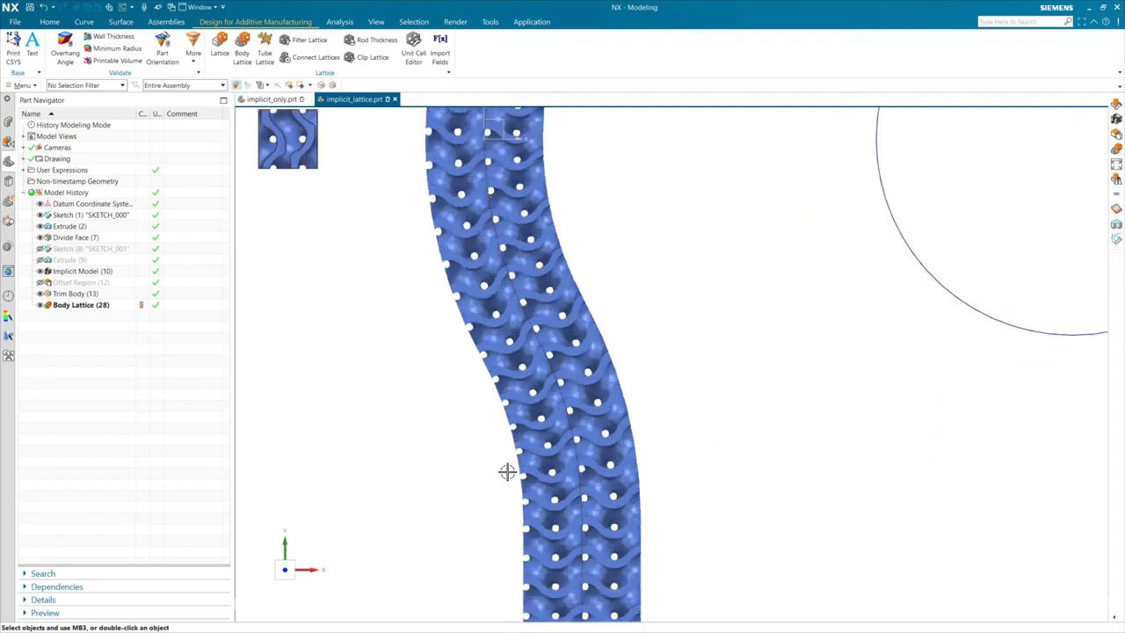
mouse_move(499, 394)
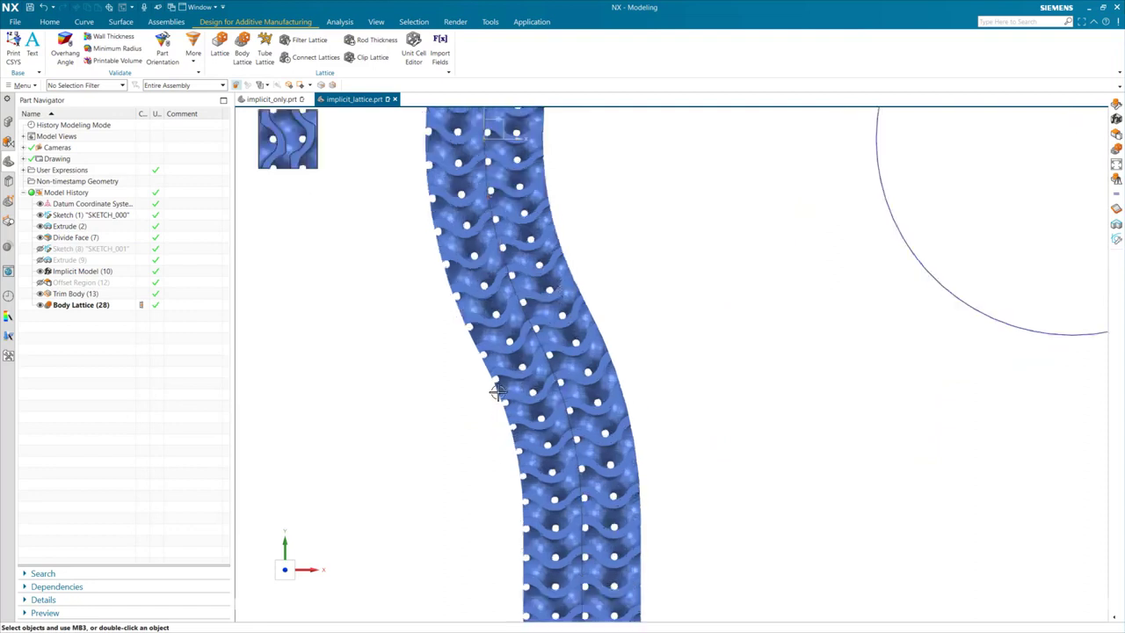
mouse_move(418, 405)
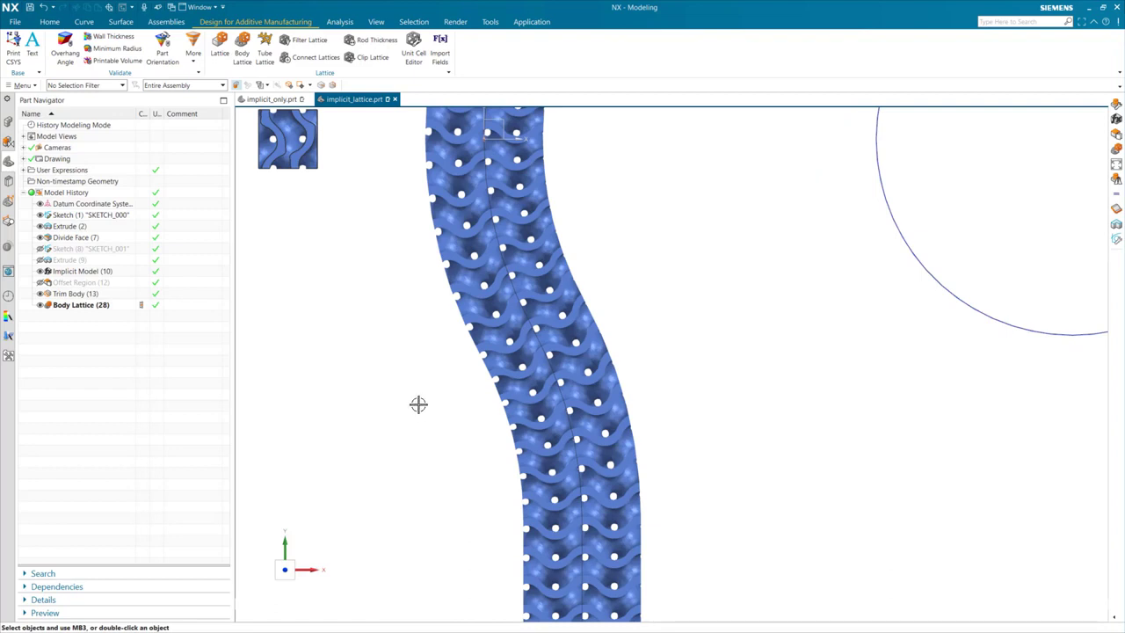
scroll("down", 3)
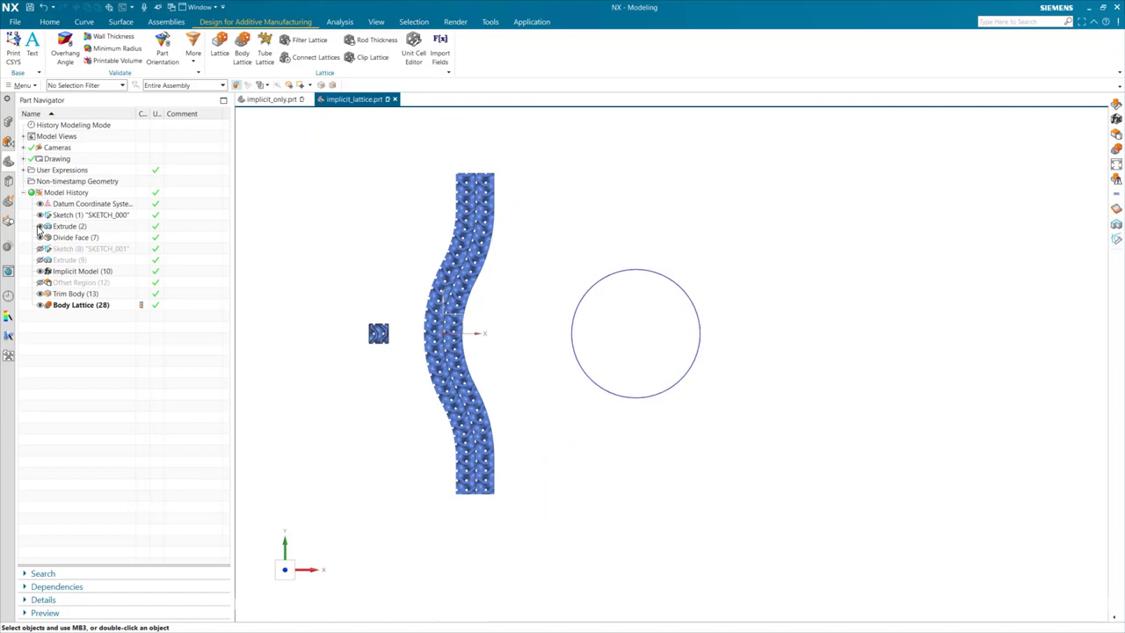
left_click_drag(483, 334, 518, 312)
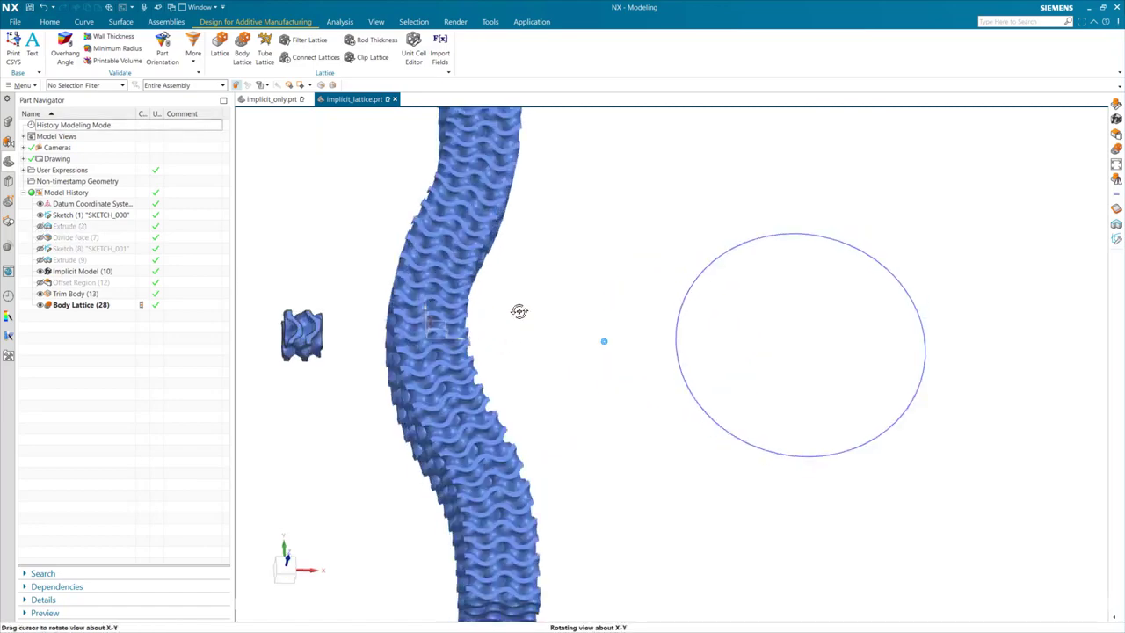
left_click_drag(518, 311, 602, 341)
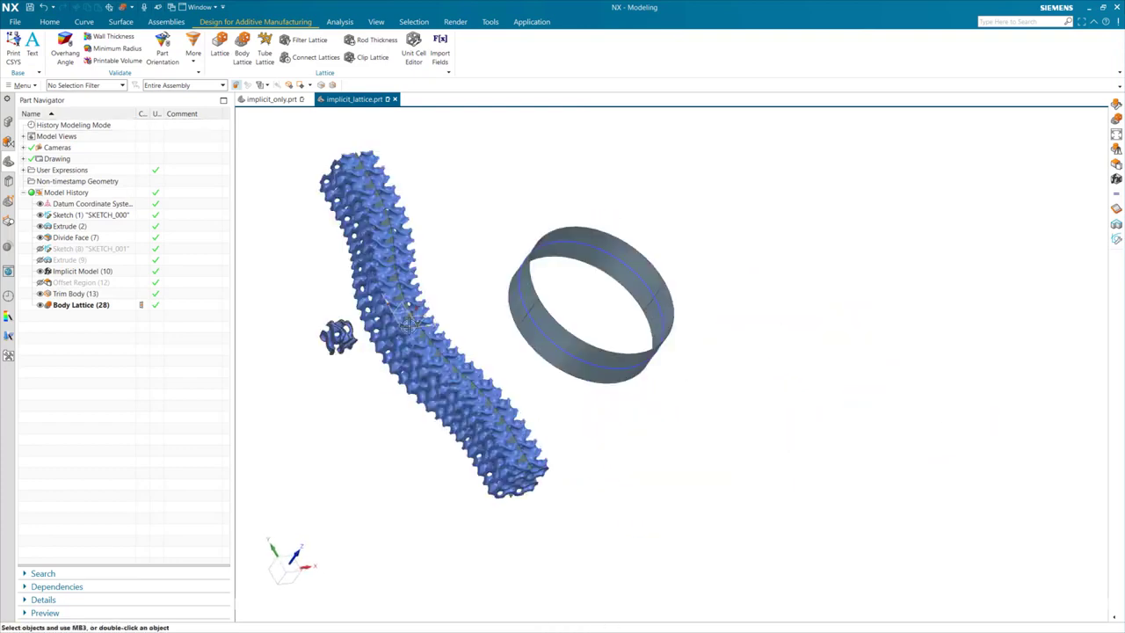
Begin a Unit Conformal body lattice with the ring surface as base face.
left_click(243, 46)
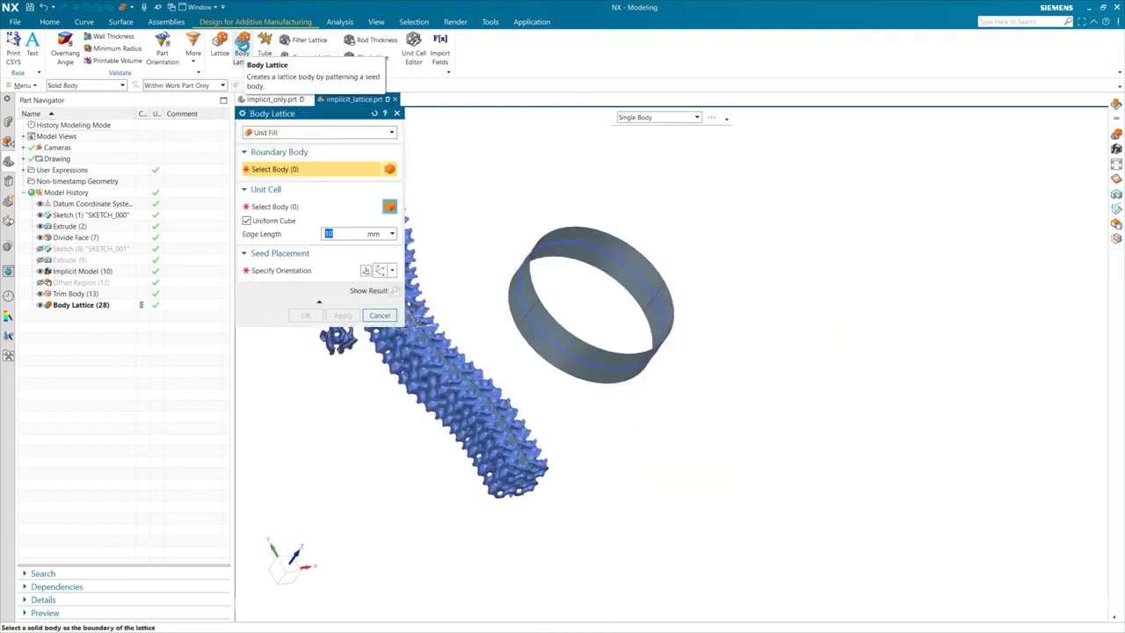
left_click(320, 132)
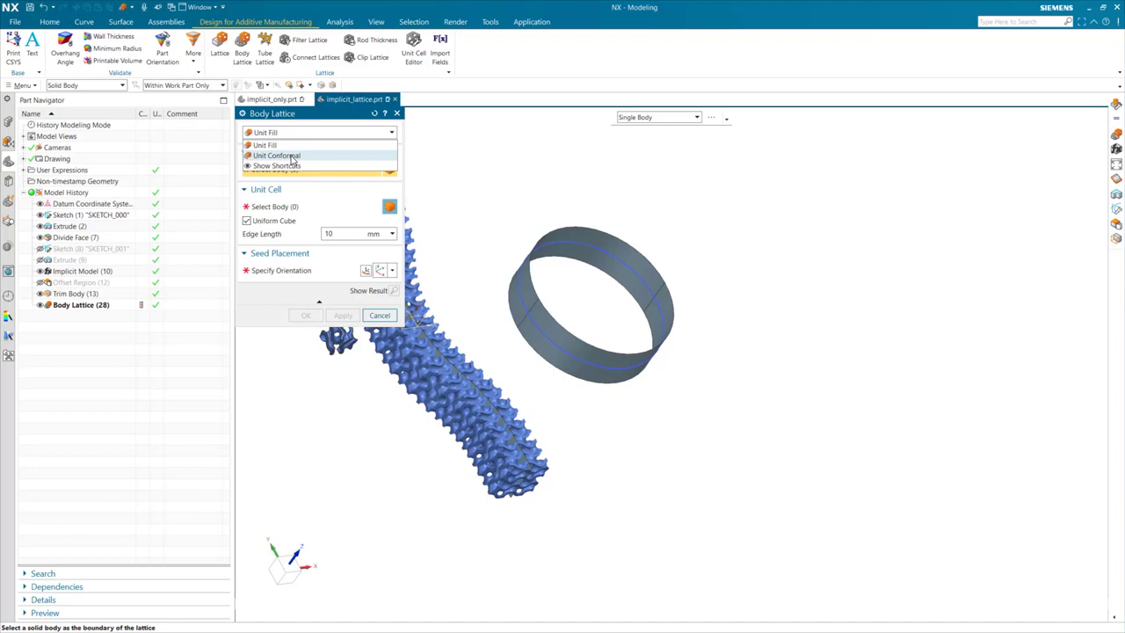
left_click(278, 154)
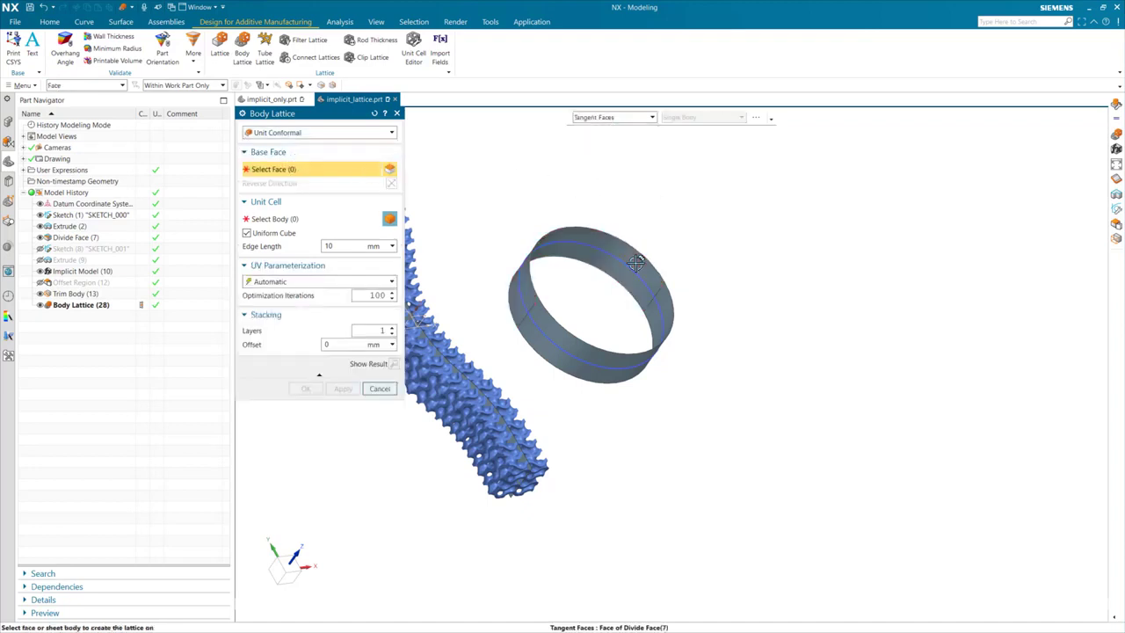
left_click(633, 262)
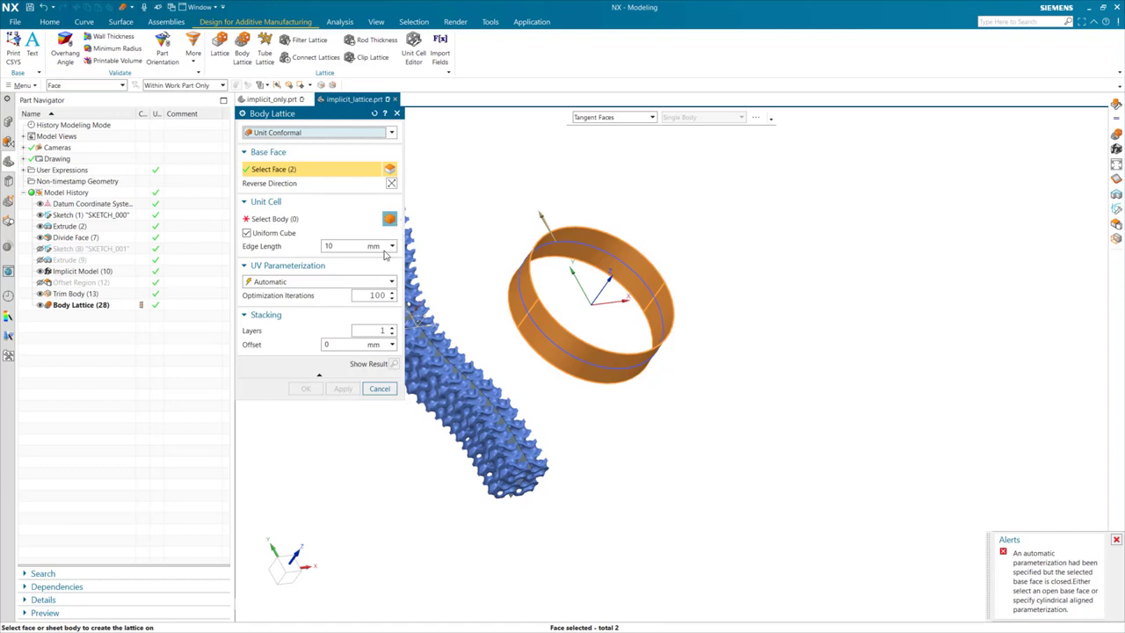
mouse_move(246, 232)
type("unit")
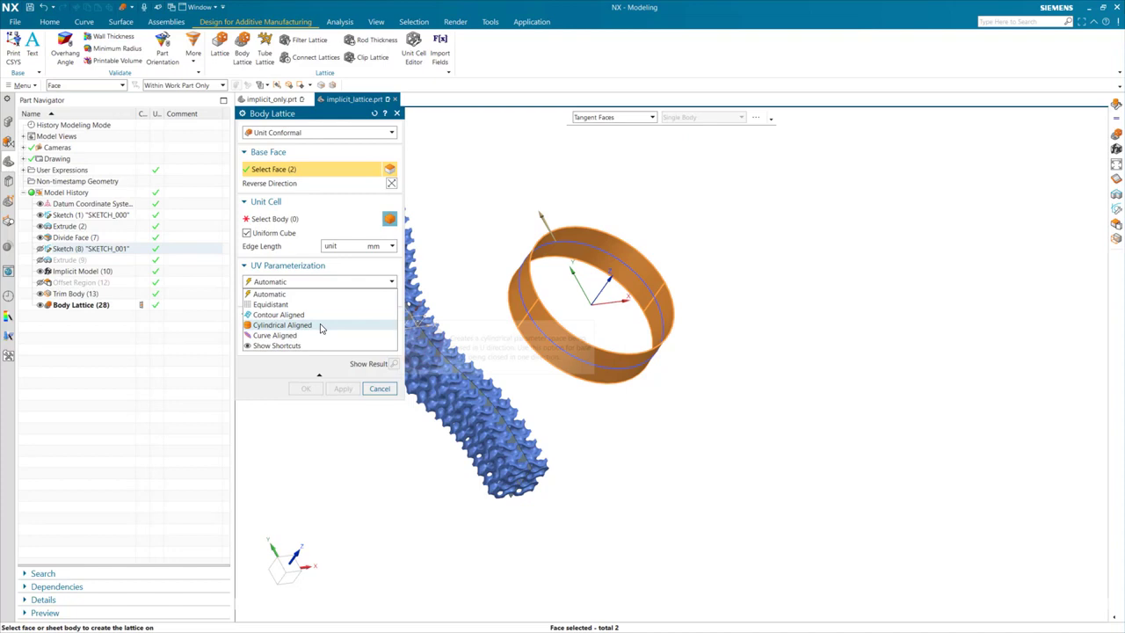
Set Cylindrical Aligned with Align at Split Curve, use the gyroid cube as unit cell, and create the ring lattice.
left_click(281, 326)
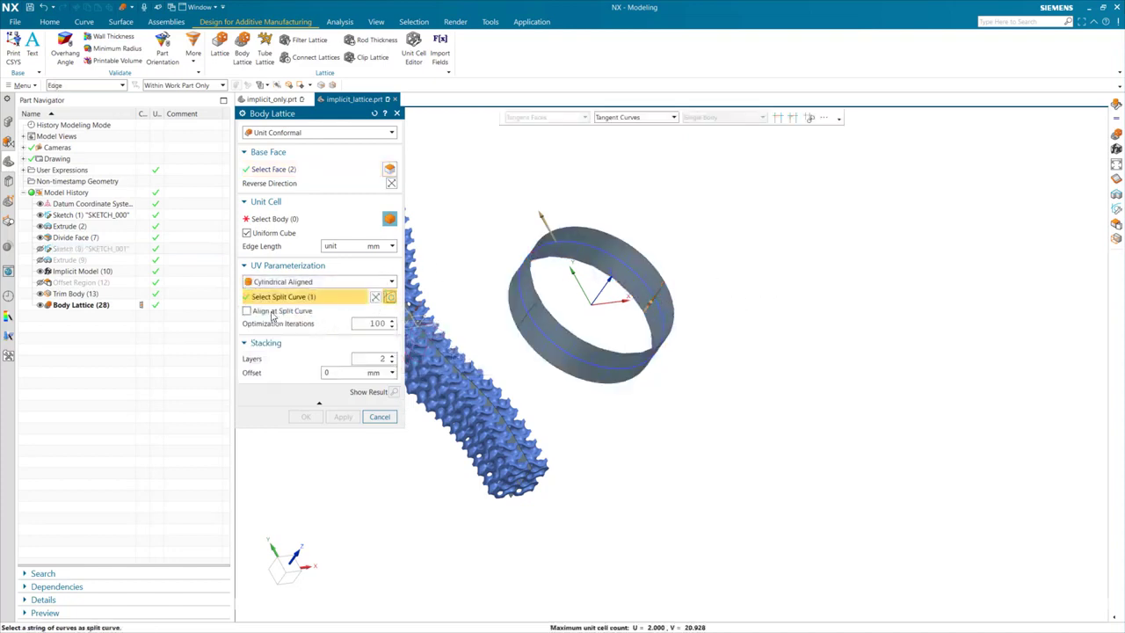
left_click(246, 309)
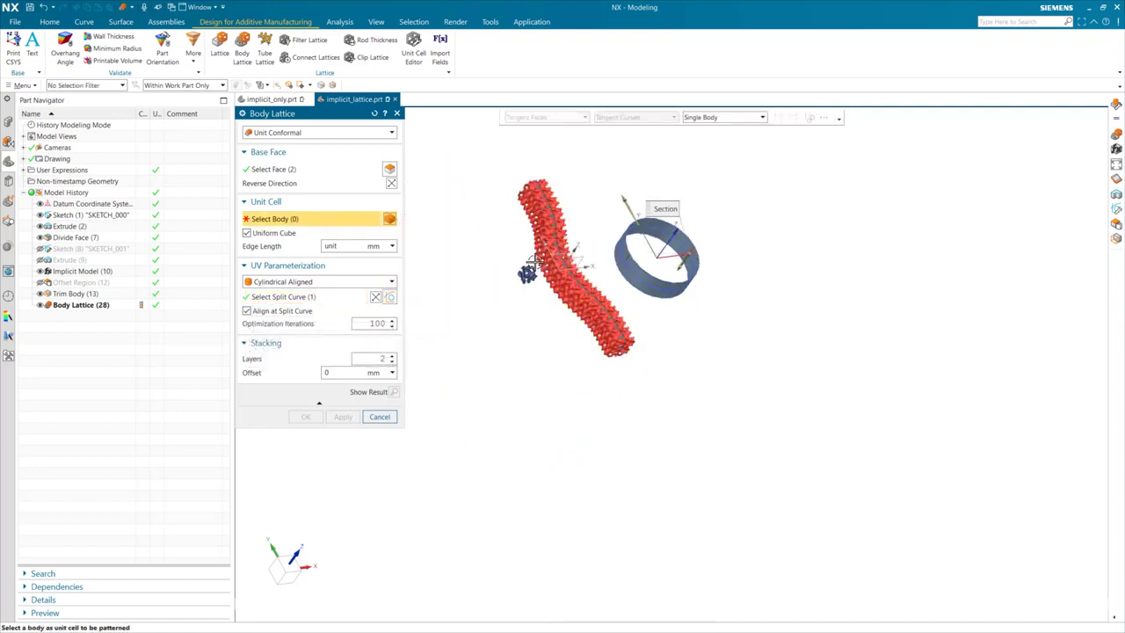
left_click(545, 255)
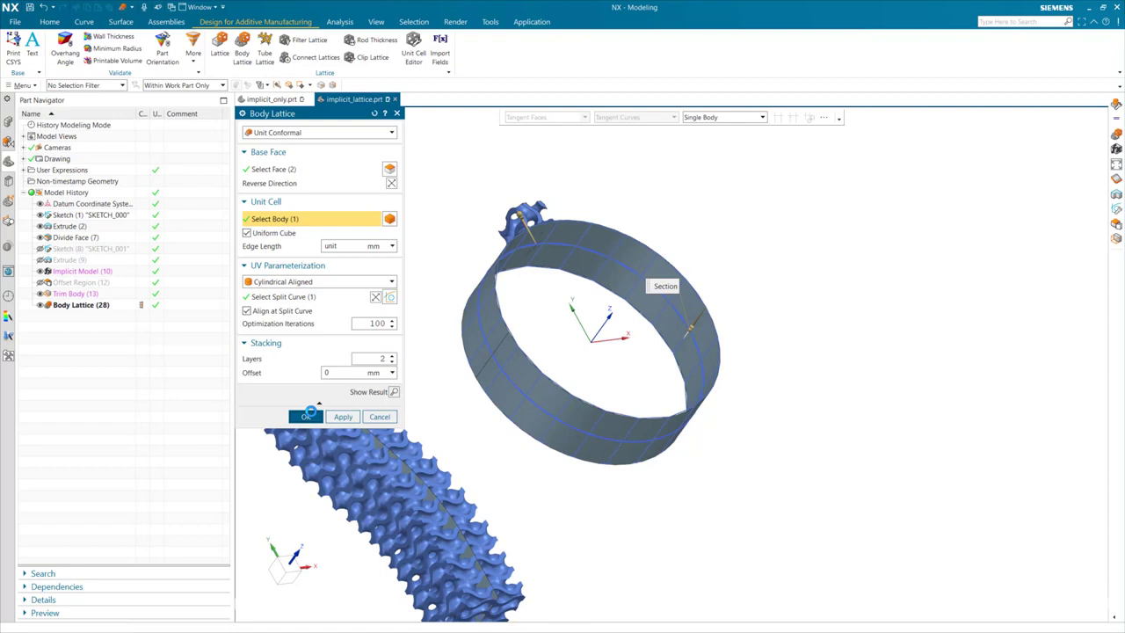
left_click(306, 415)
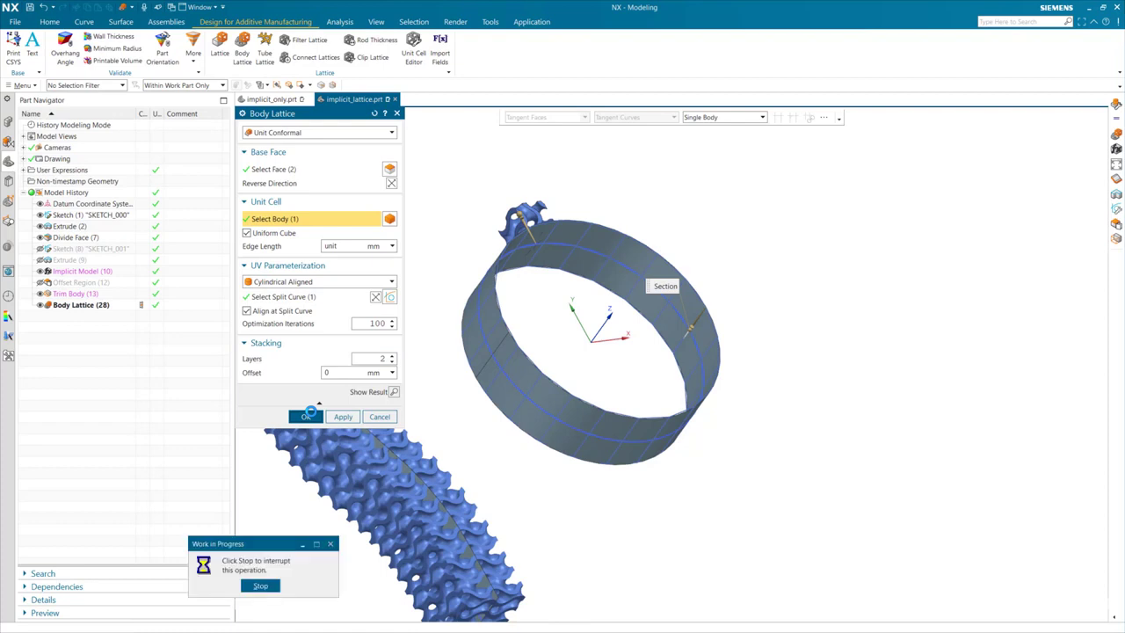
left_click(306, 415)
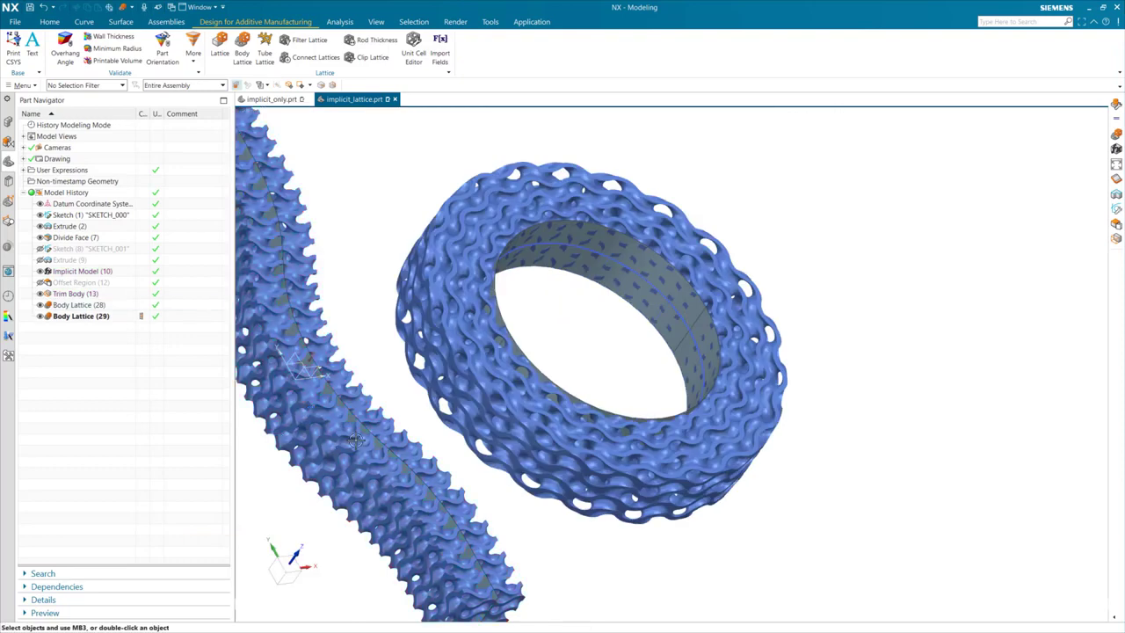
mouse_move(538, 531)
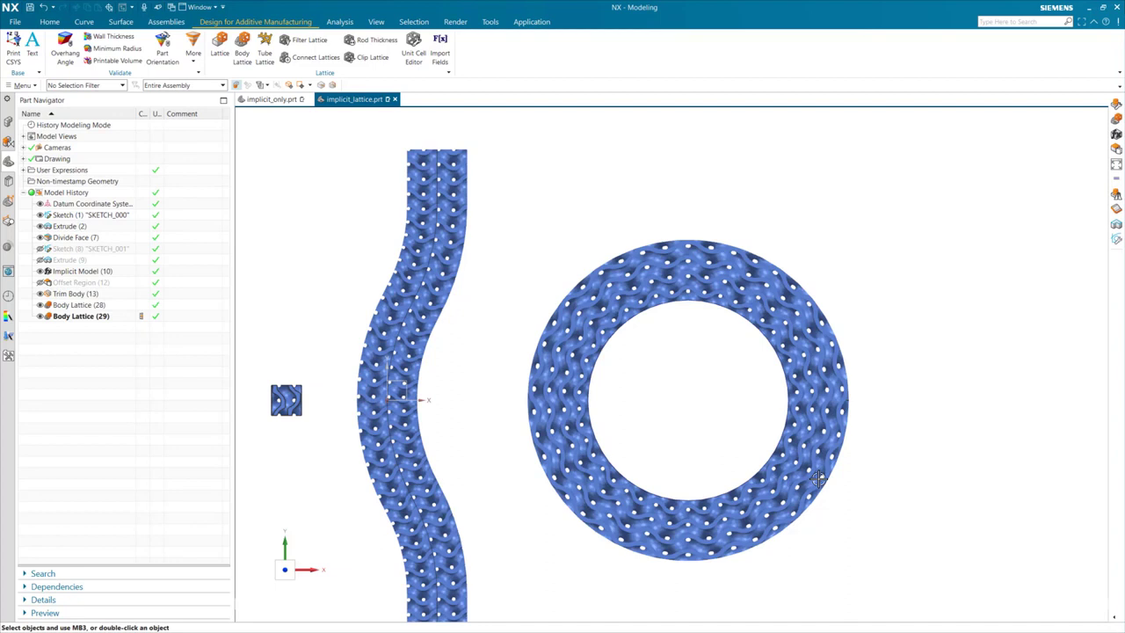
mouse_move(923, 334)
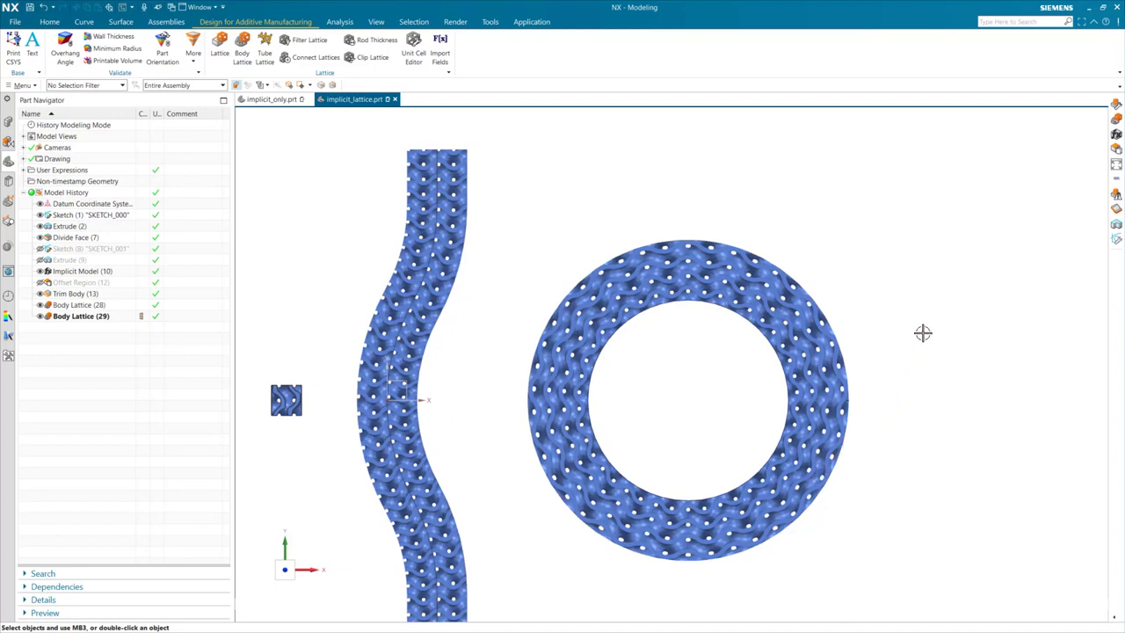